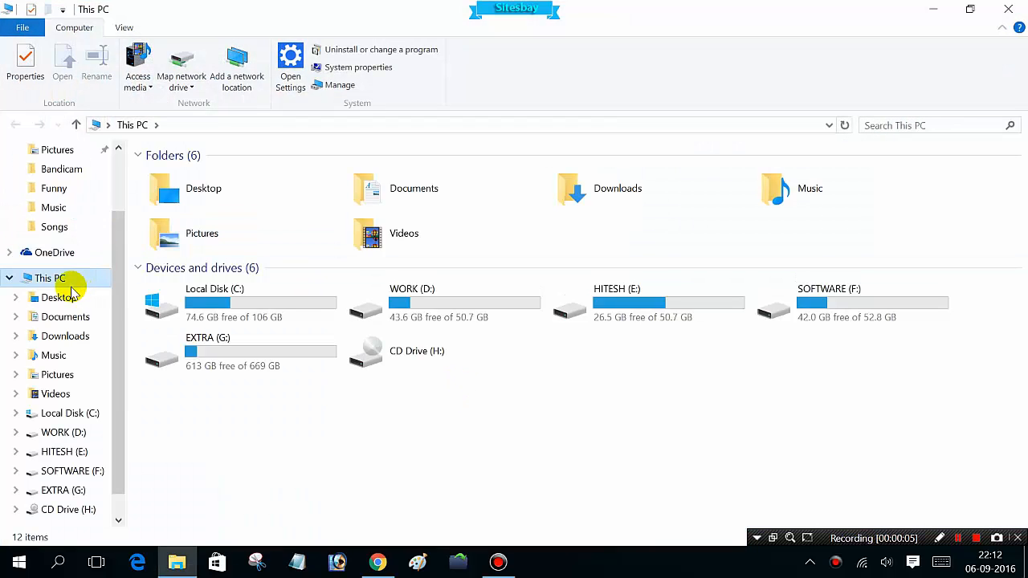
Step: Open Environment Variables from This PC's Properties via Advanced system settings
right_click(53, 278)
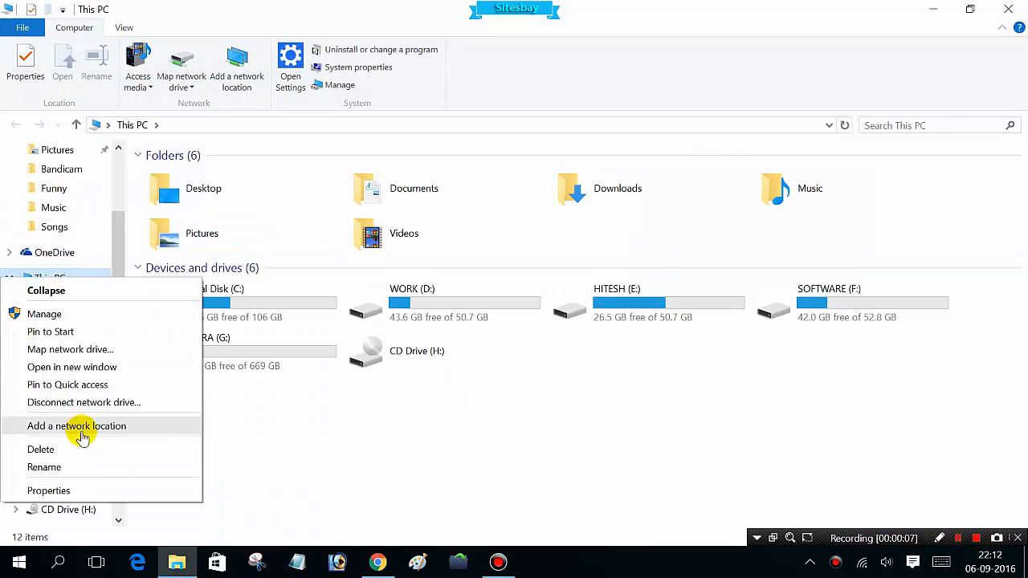
click(48, 490)
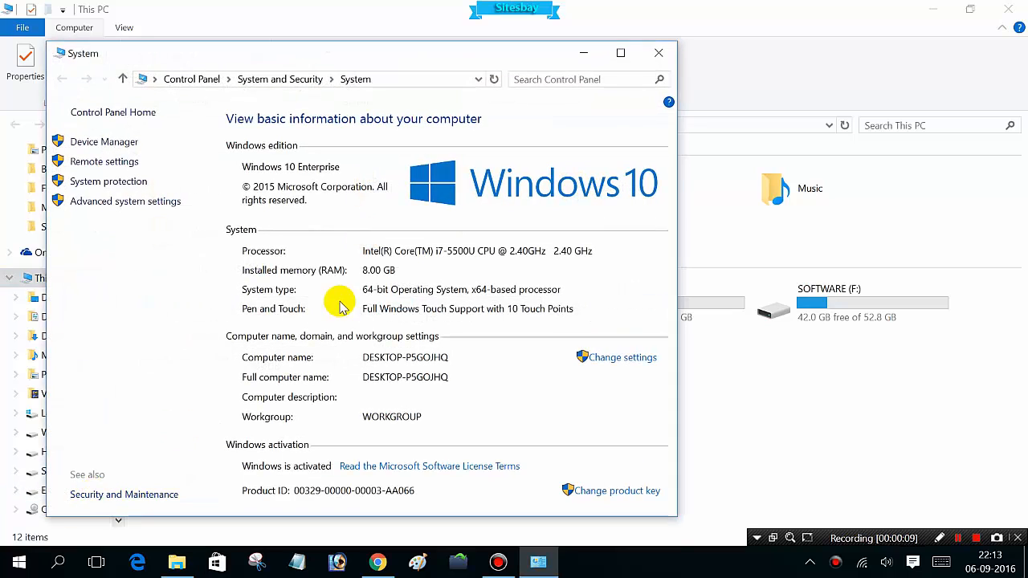
click(126, 201)
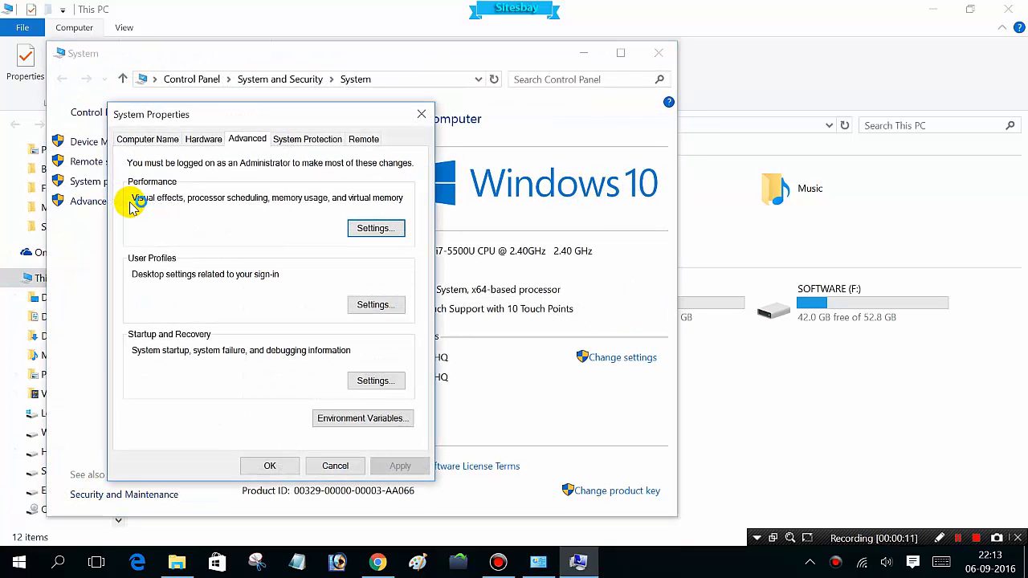
mouse_move(283, 332)
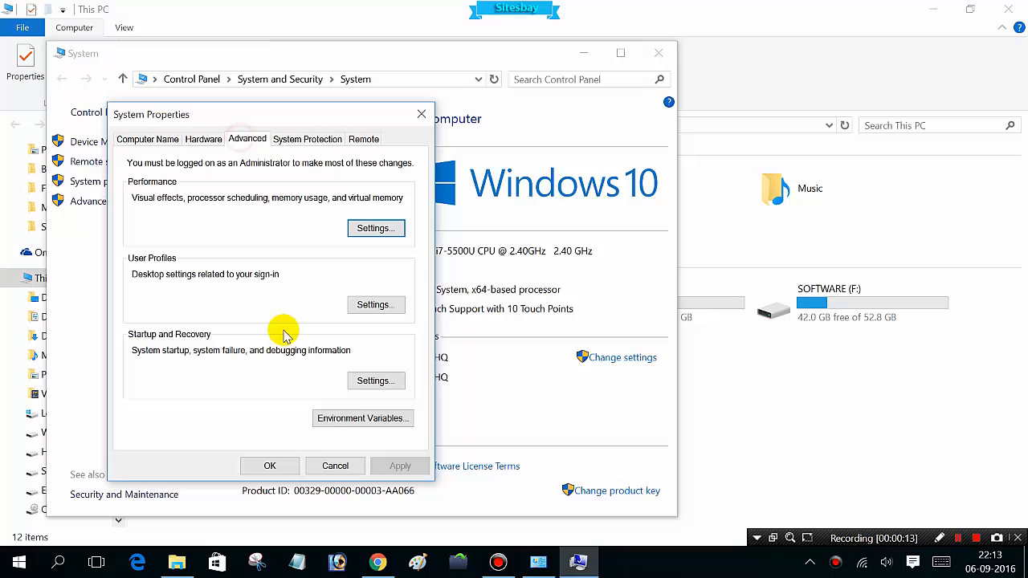
click(363, 419)
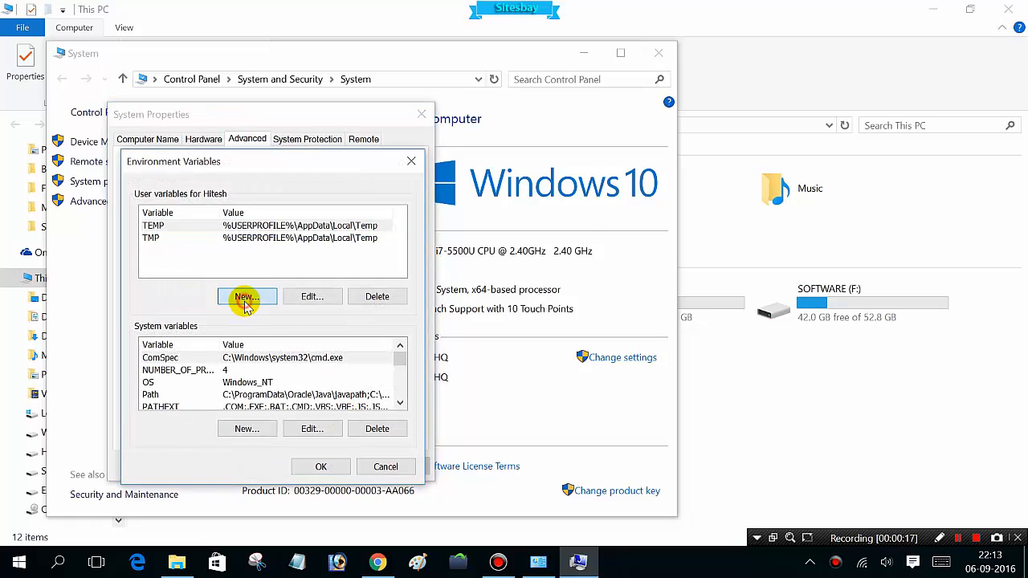
Step: Begin a new user variable named 'path', then switch to File Explorer
click(247, 297)
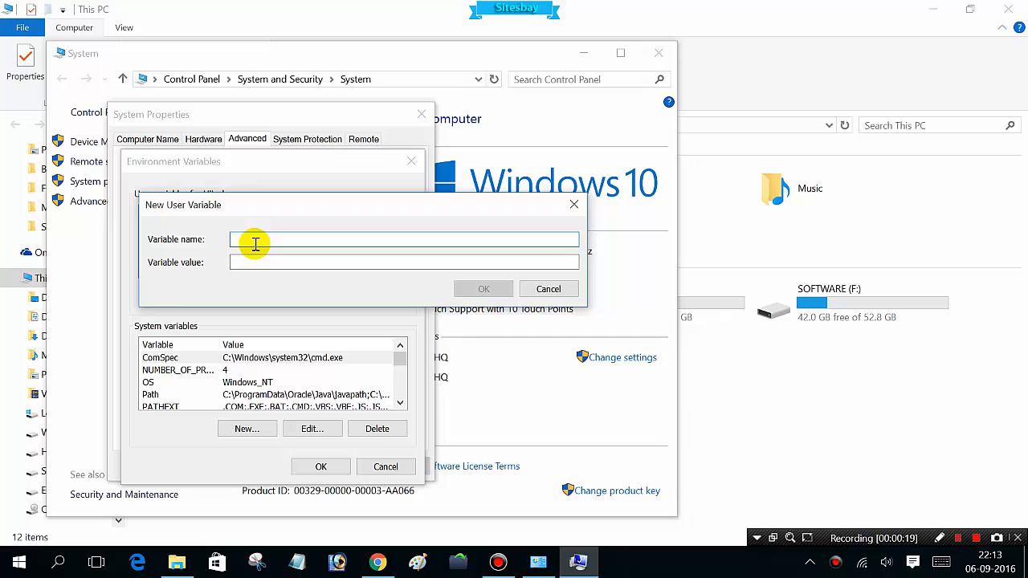
text(path)
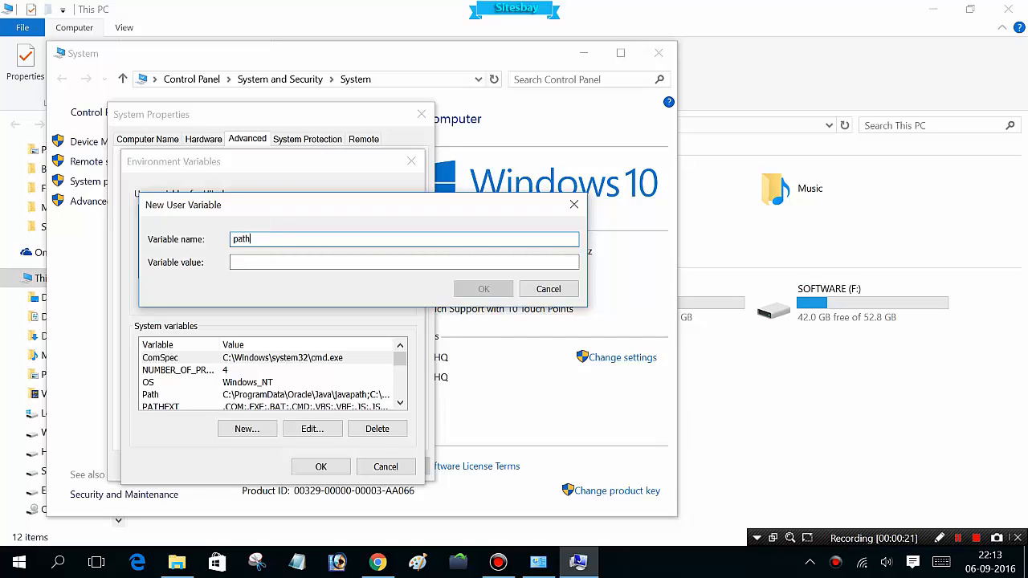
click(309, 262)
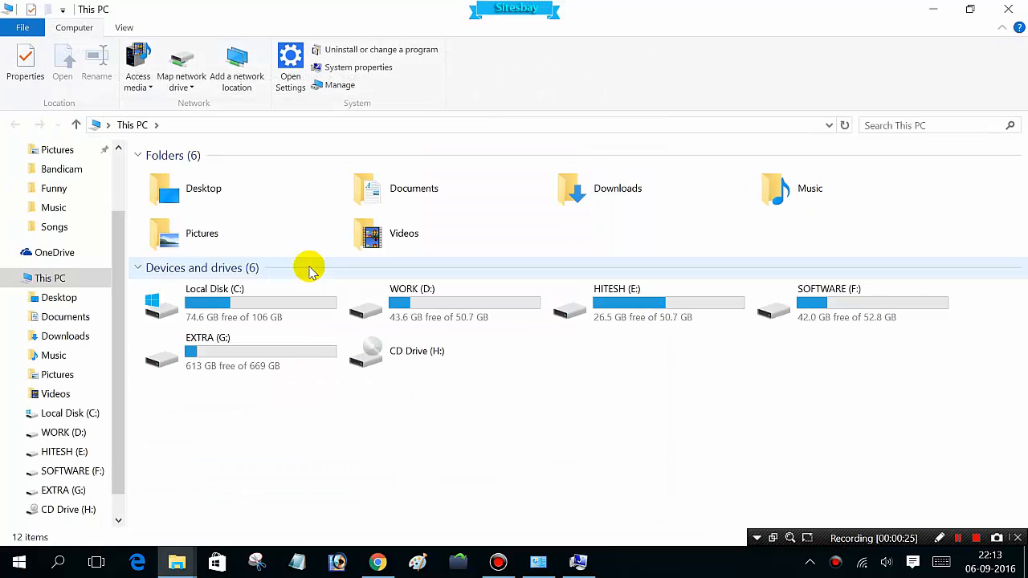
Step: Browse into Local Disk (C:) and the Java folder under Program Files (x86)
double_click(215, 303)
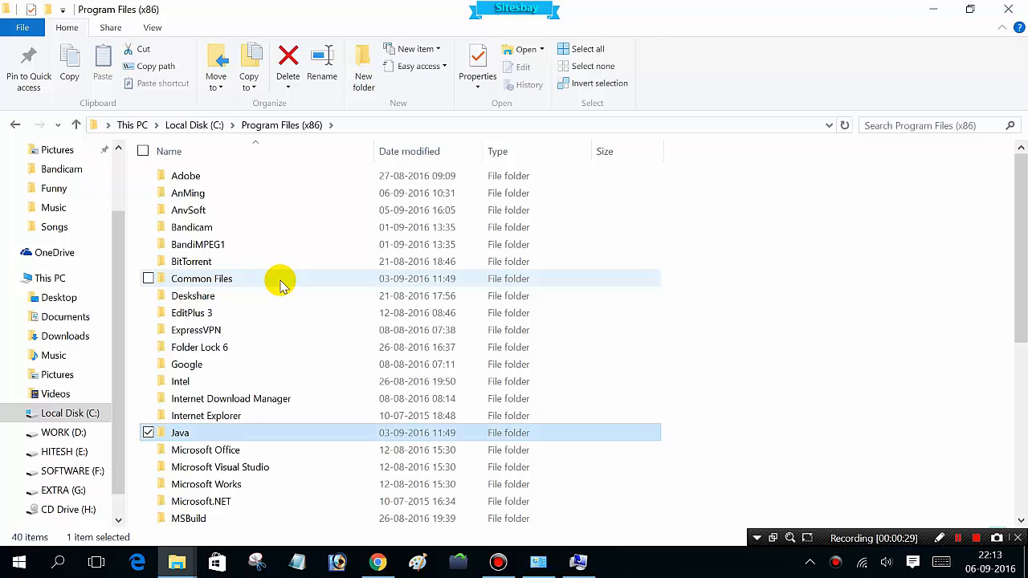
double_click(180, 433)
text(path)
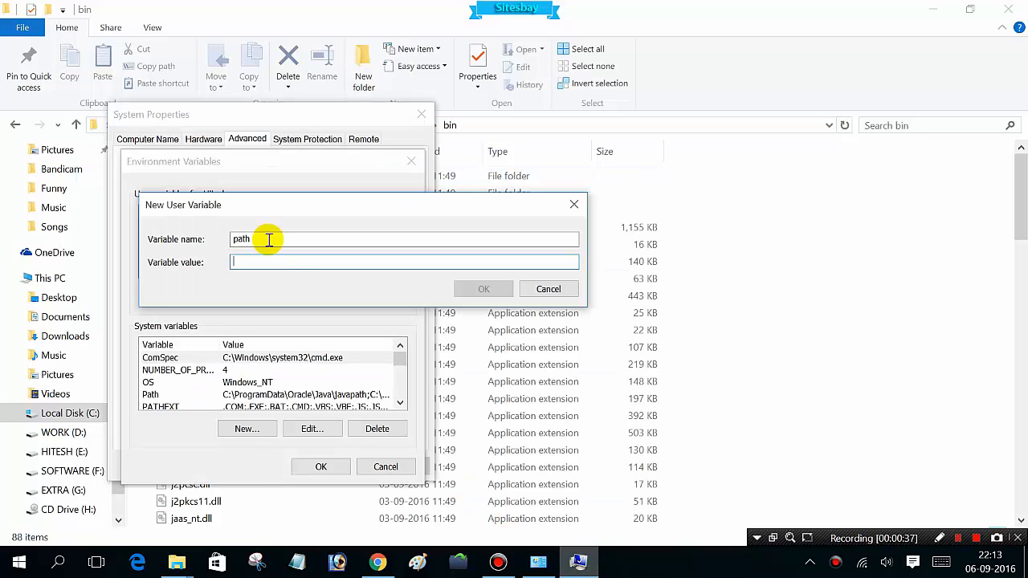
Step: Save 'path' as C:\Program Files (x86)\Java\jre1.8.0_101\bin and begin a 'classpath' variable
text(C:\Program Files (x86)\Java\jre1.8.0_101\bin.;)
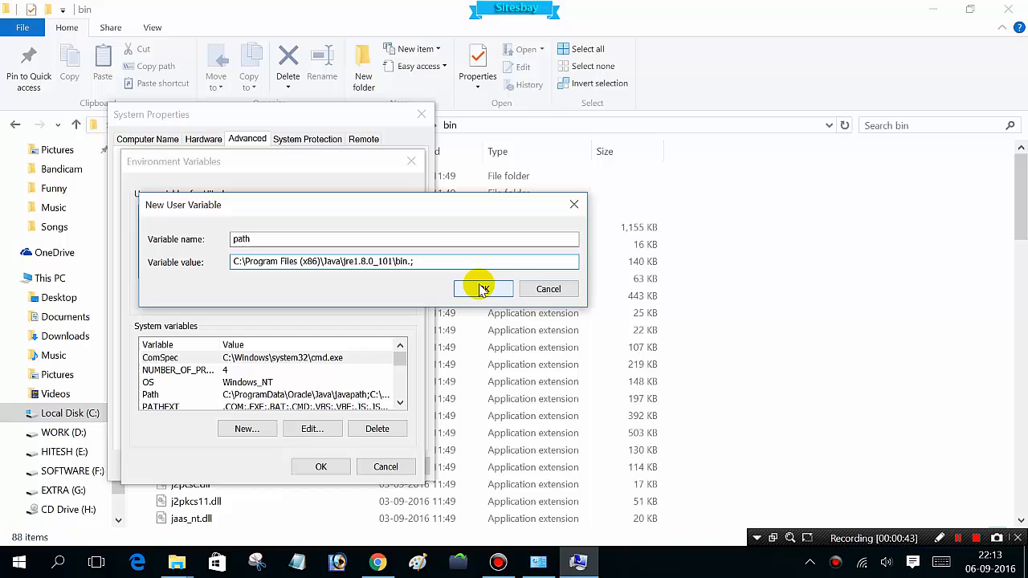
click(483, 289)
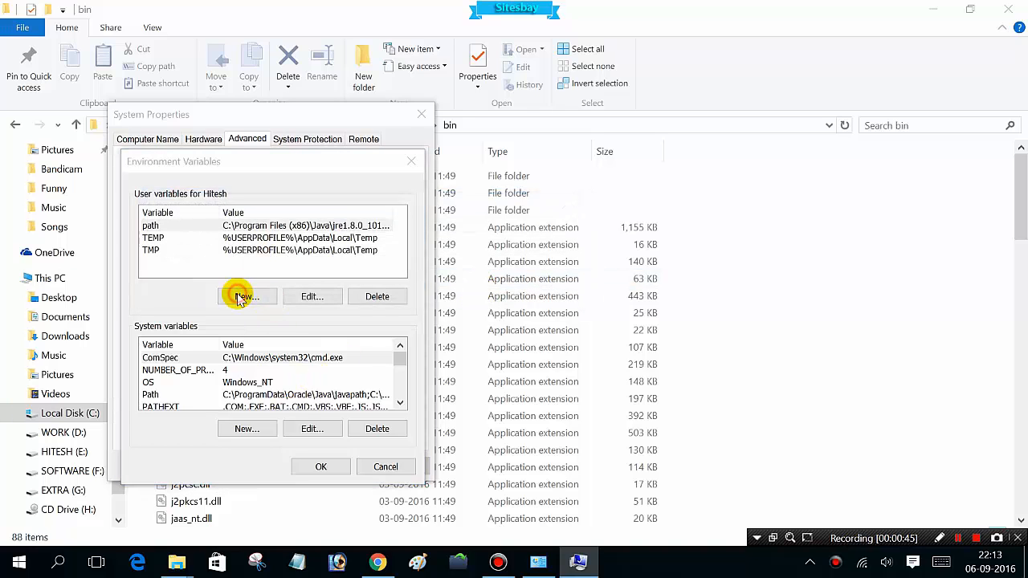
click(246, 297)
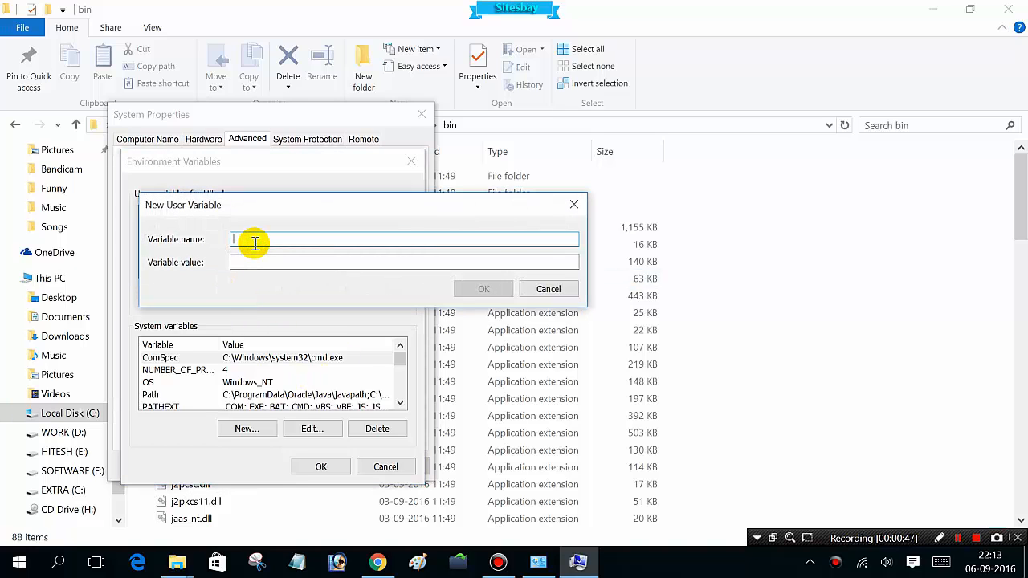
text(classpath)
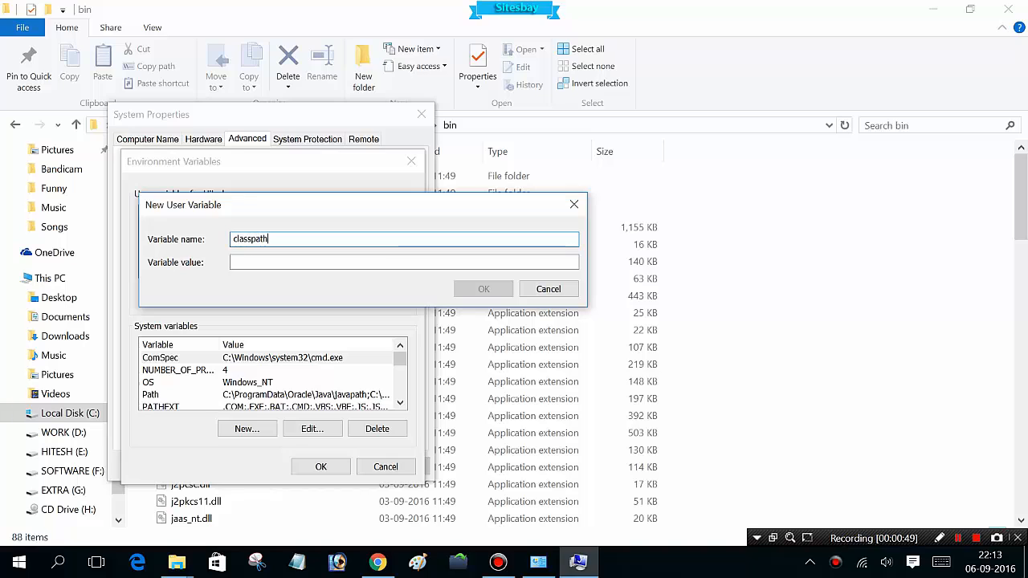
click(273, 261)
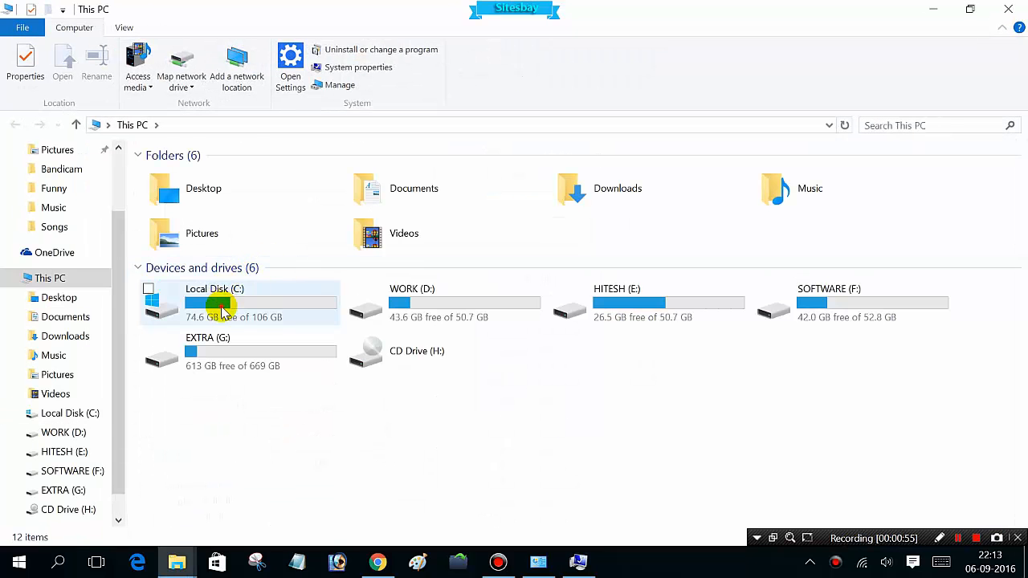
Step: Navigate to C:\Program Files (x86)\Java\jre1.8.0_101\lib in File Explorer
double_click(221, 304)
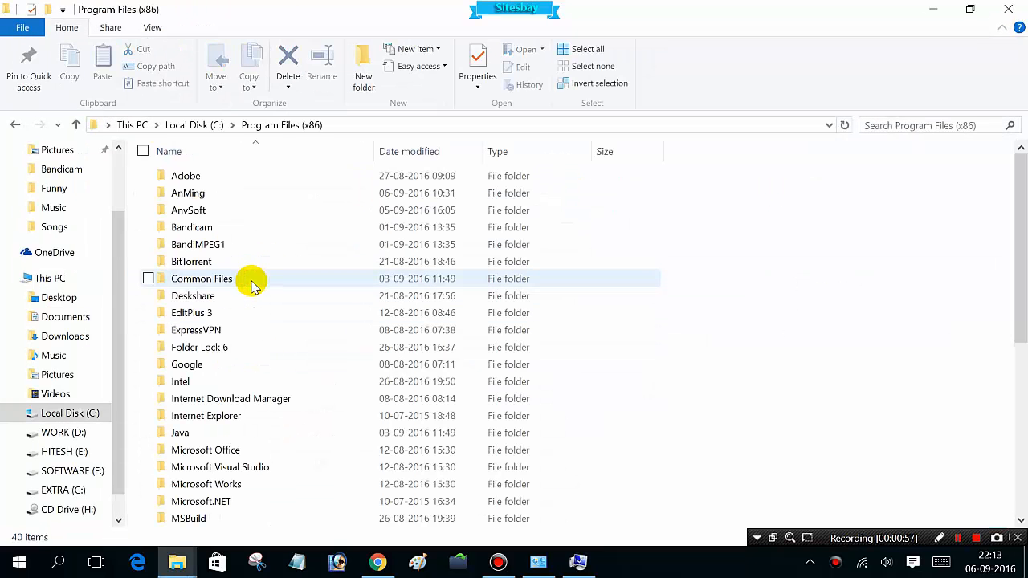
double_click(180, 433)
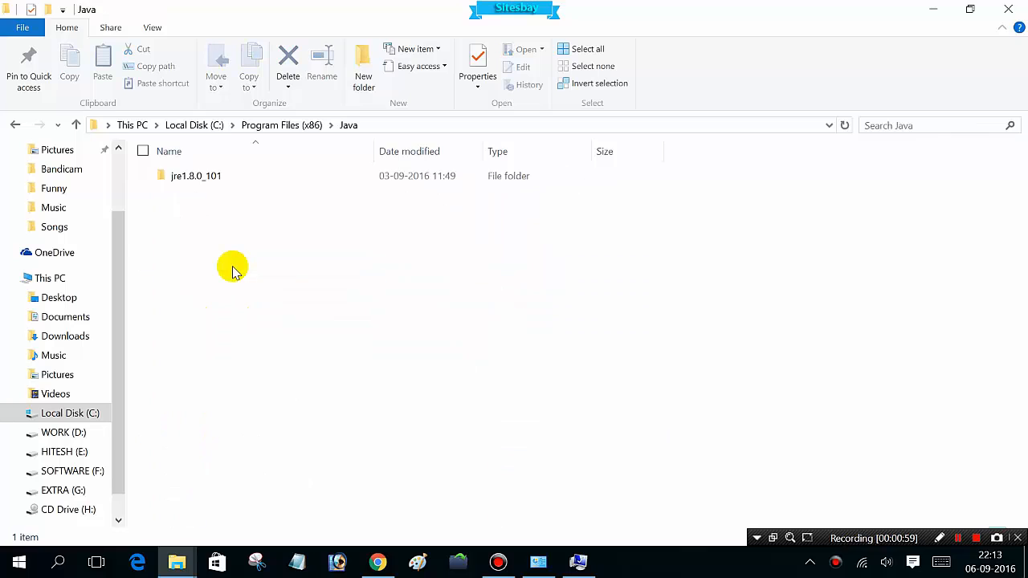
double_click(195, 175)
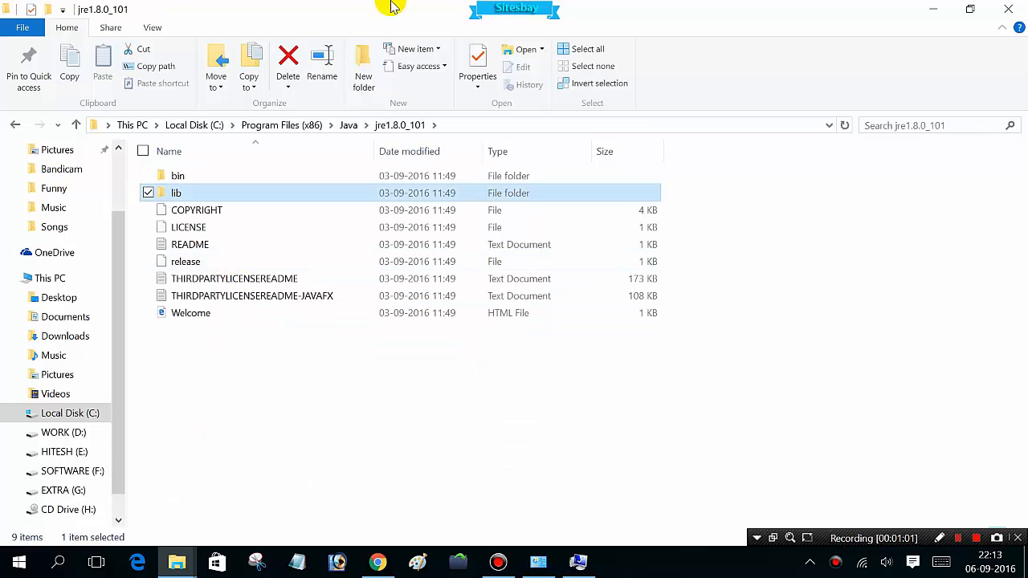
double_click(175, 193)
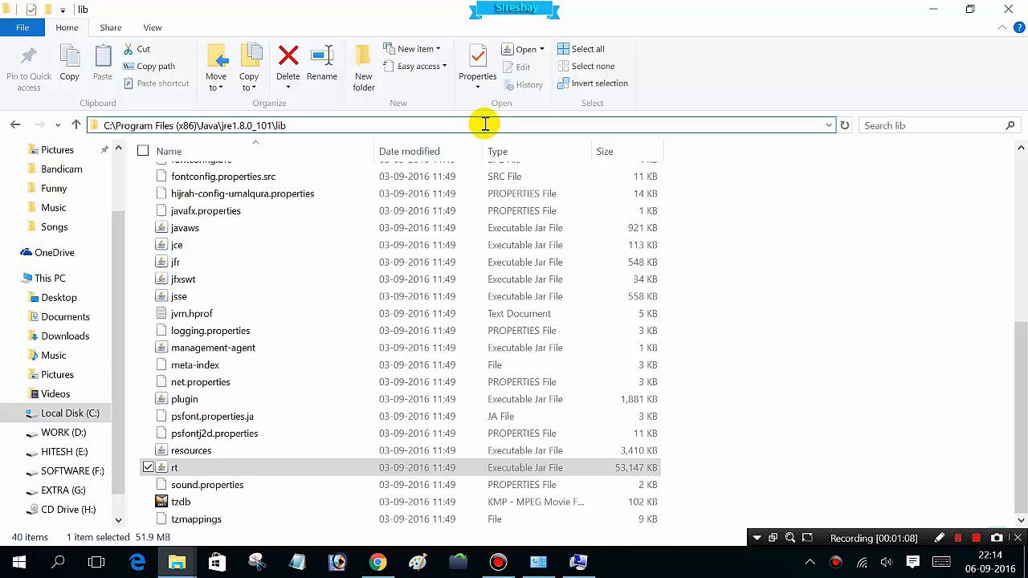
Step: Append \rt.jar in the address bar and copy the full rt.jar path
text(\rt.)
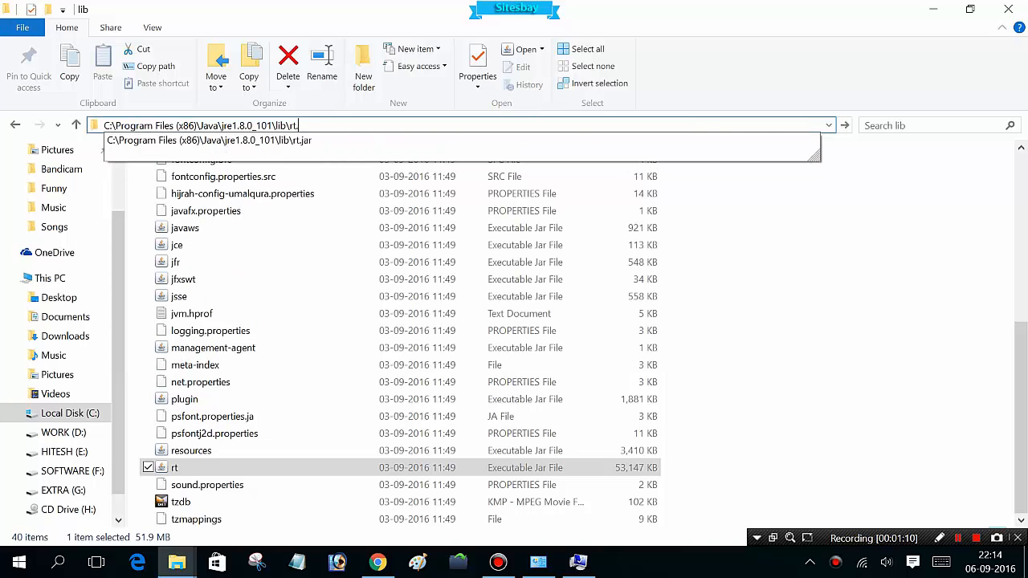
click(483, 125)
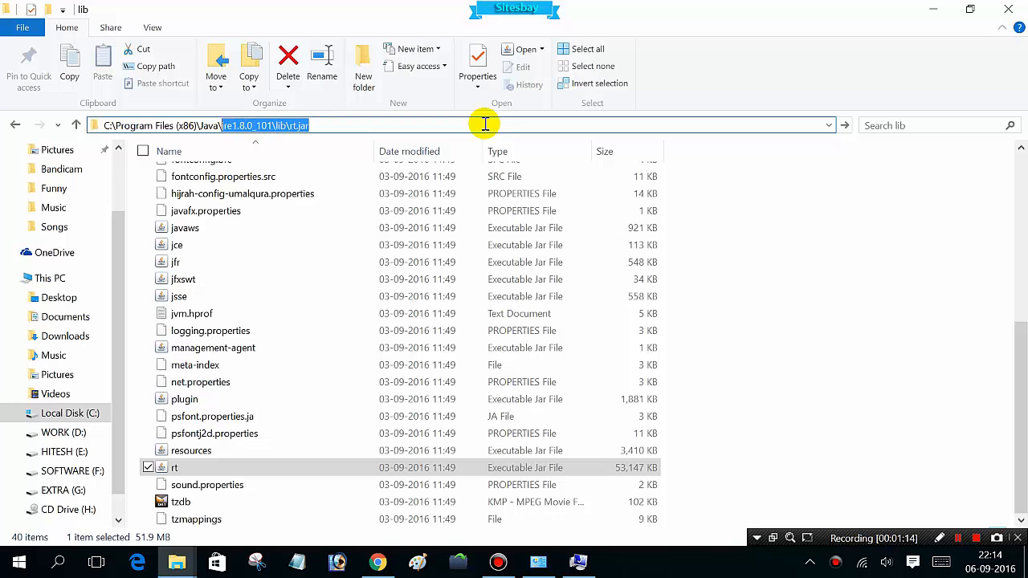
click(281, 125)
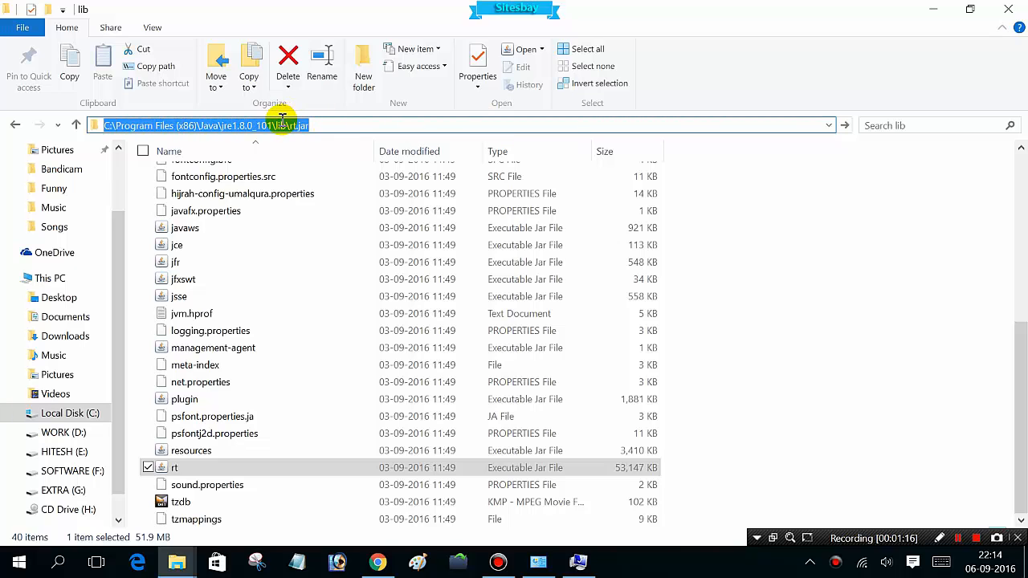
right_click(277, 125)
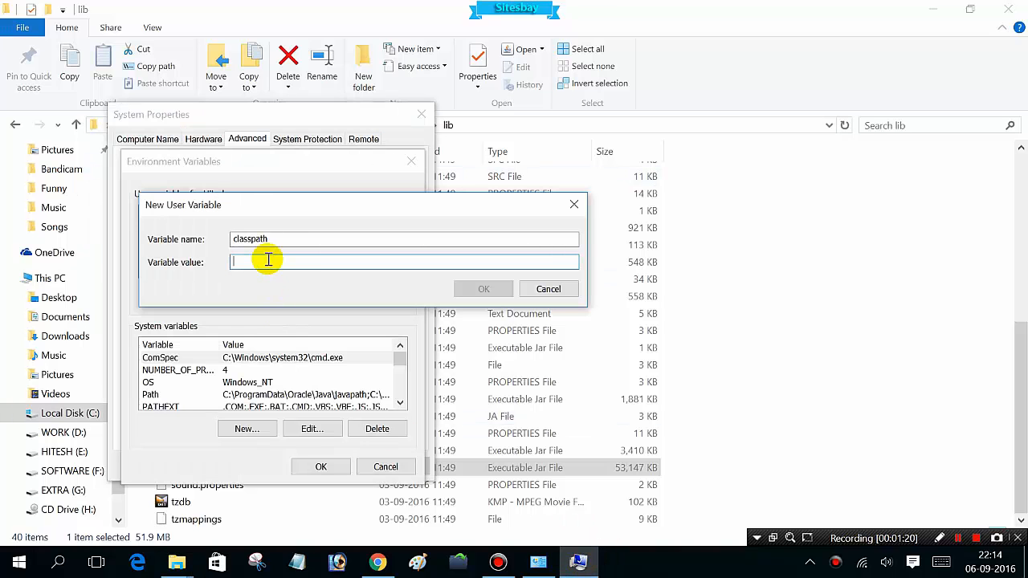
Step: Paste the rt.jar path as the classpath value, confirm, and close System Properties
right_click(267, 260)
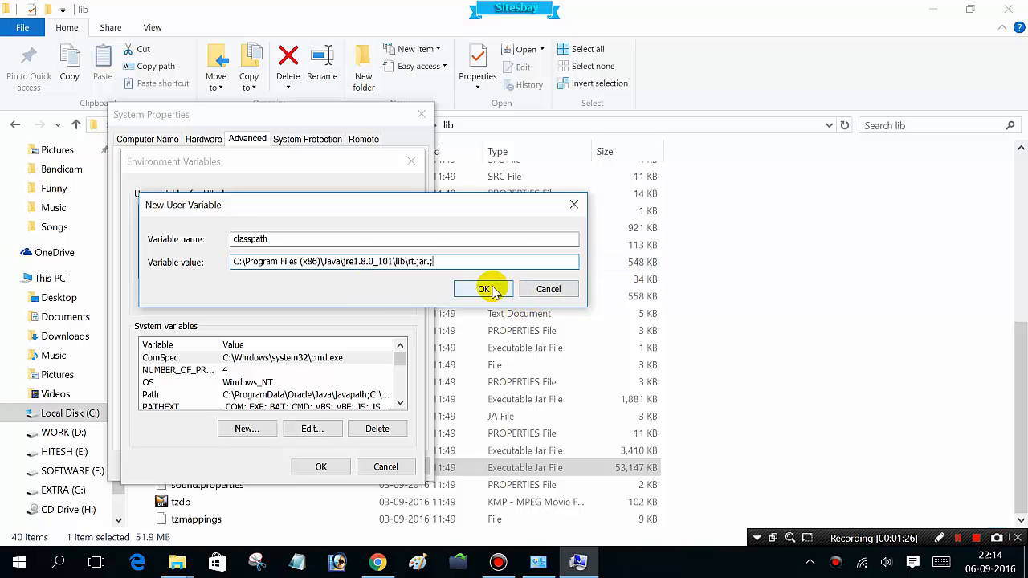
click(484, 289)
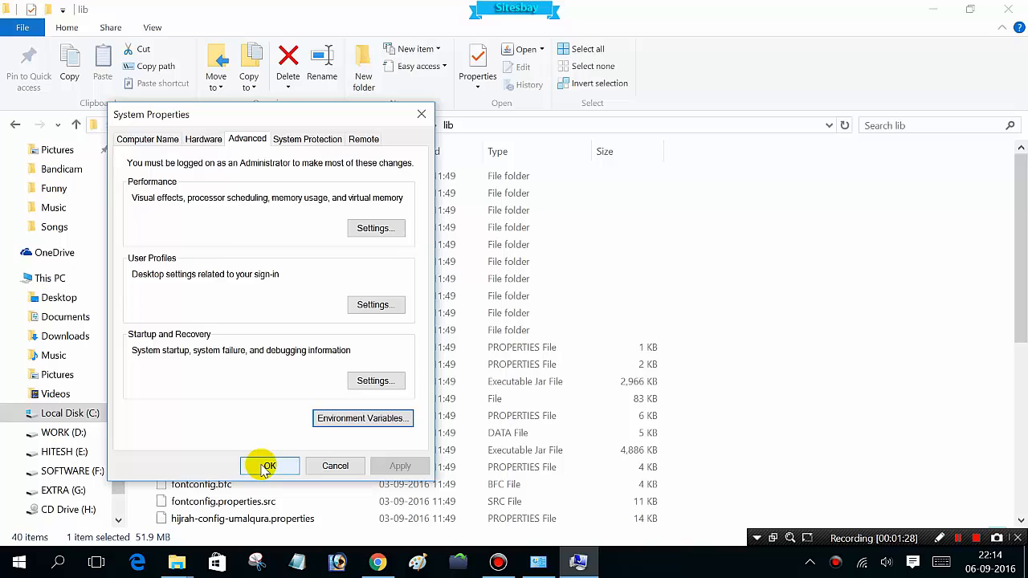
click(269, 466)
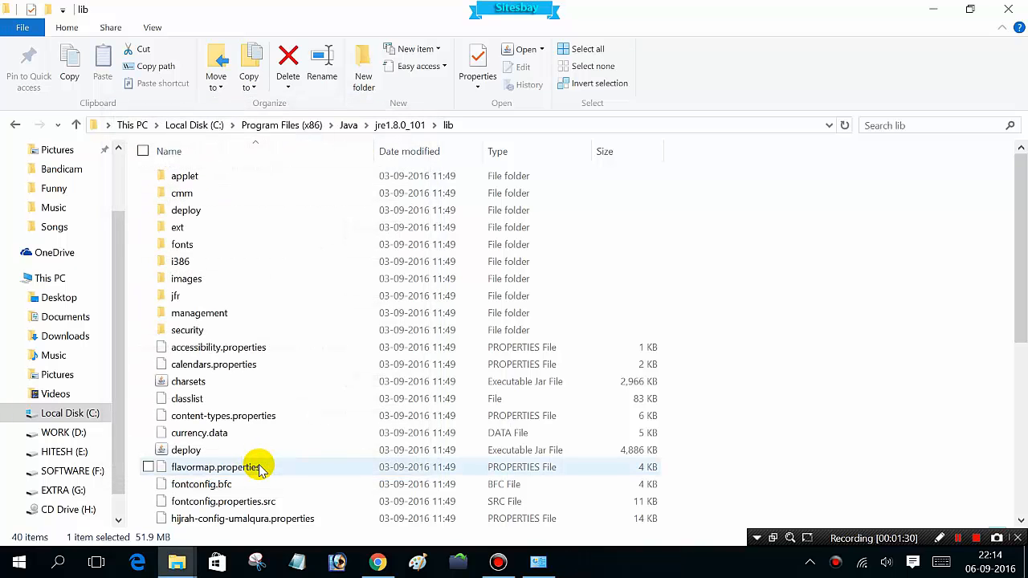
Step: Launch cmd through Win+R and run 'set cla' to display classpath
key(Win+r)
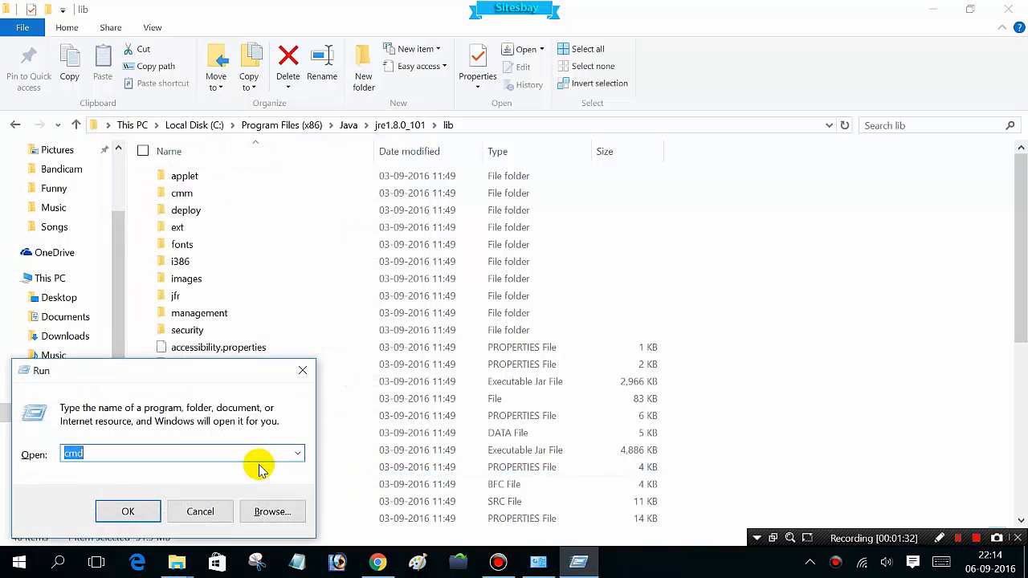
click(127, 511)
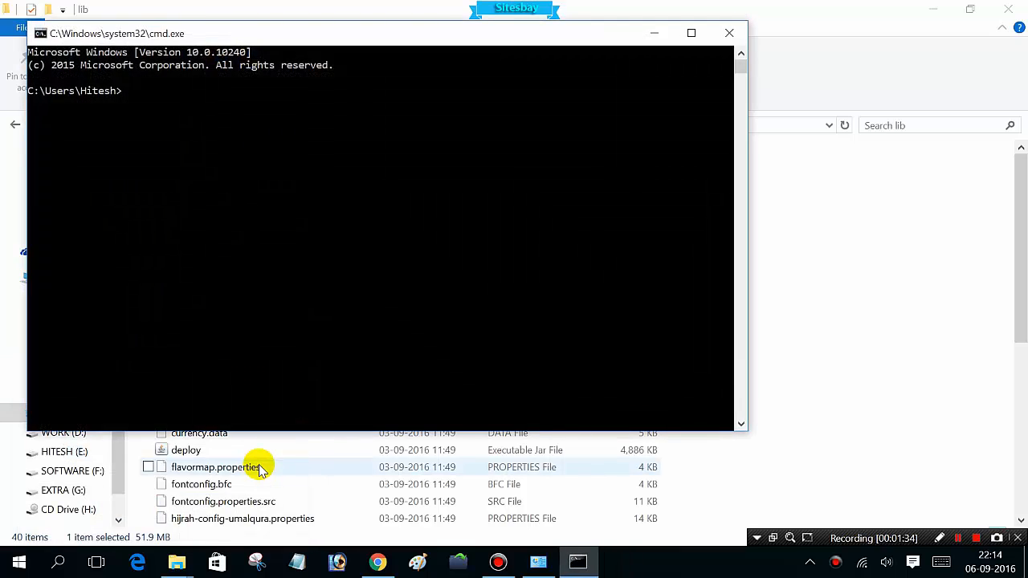
text(set cla)
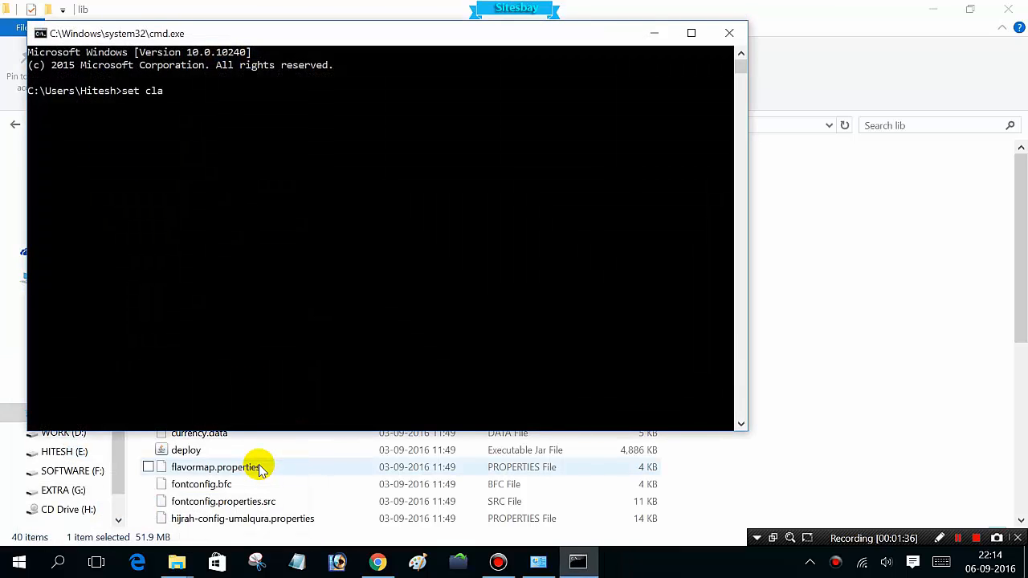
key(Enter)
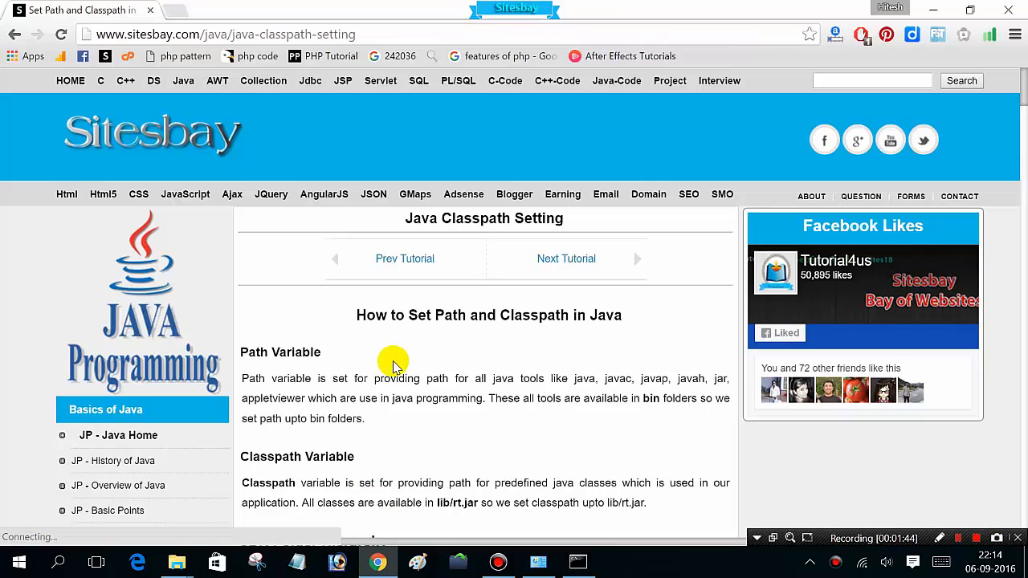
scroll(down, 3)
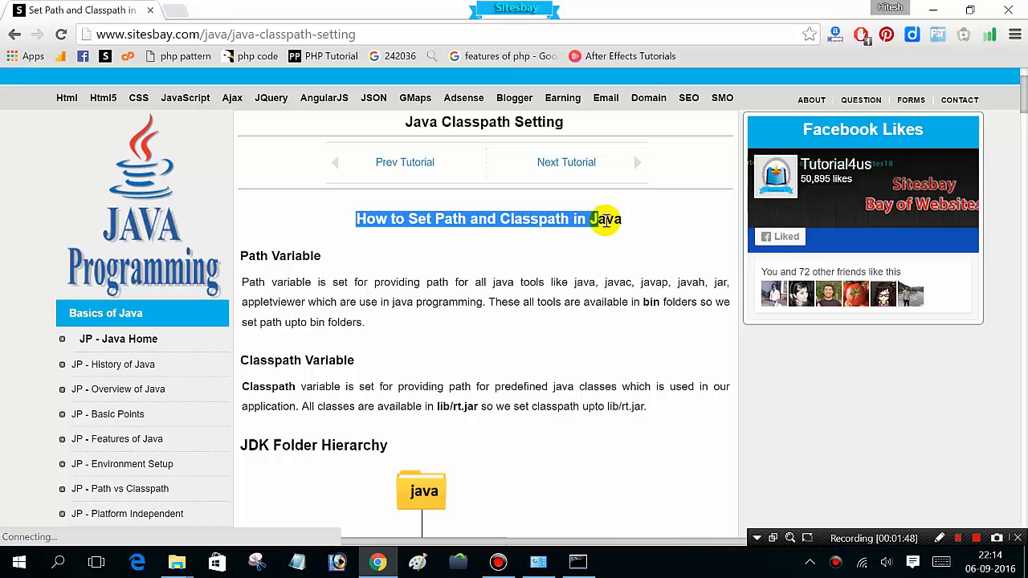
scroll(down, 3)
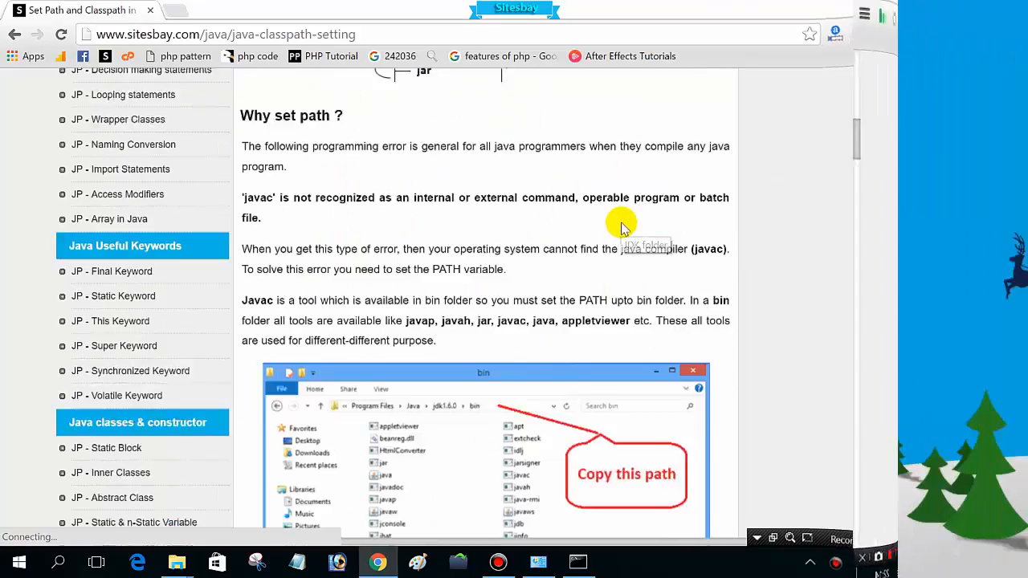